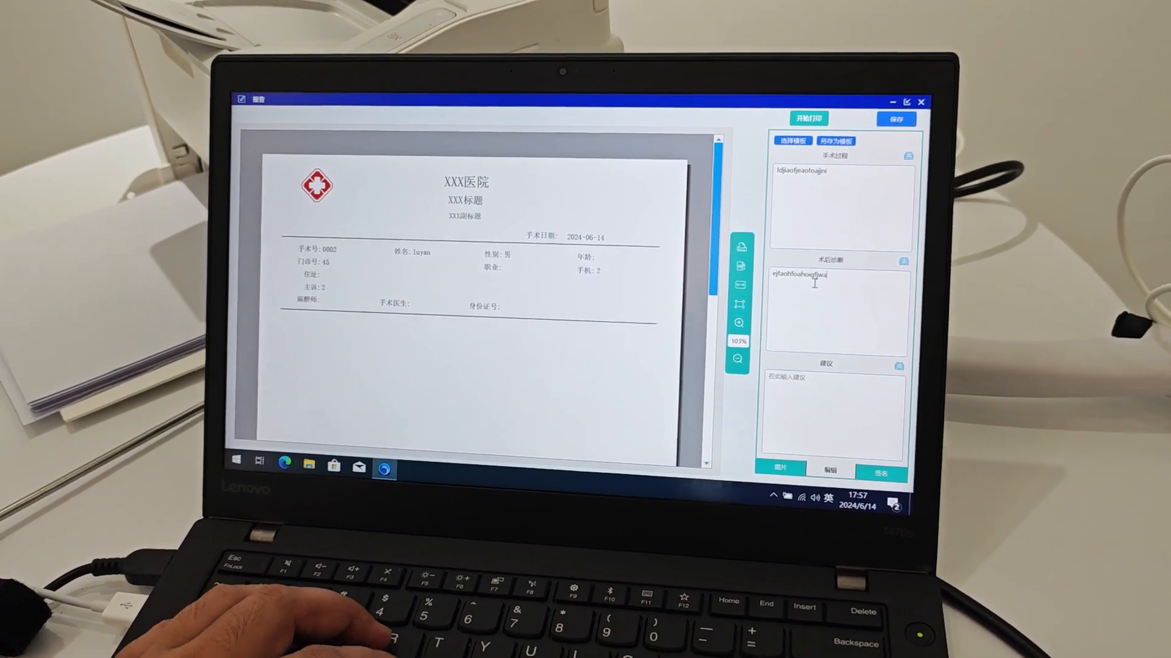
Type the advice notes 'fjioajf oiaj' into the 建议 box and switch to the endoscope photo list
text(fjioajf)
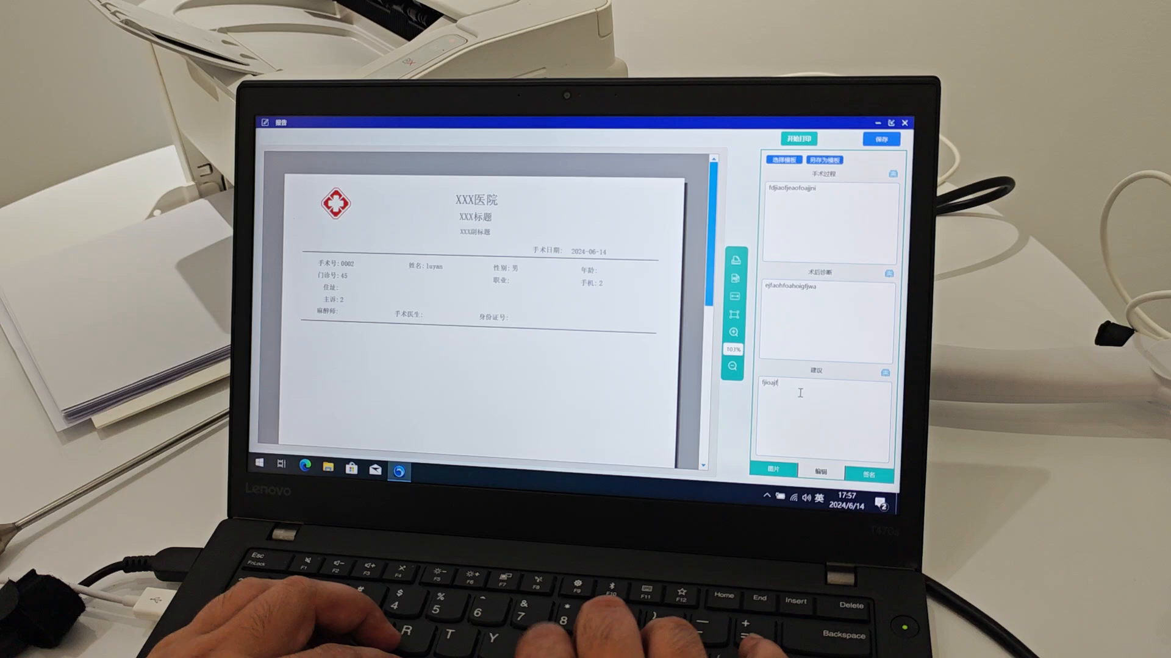
text(oiaj)
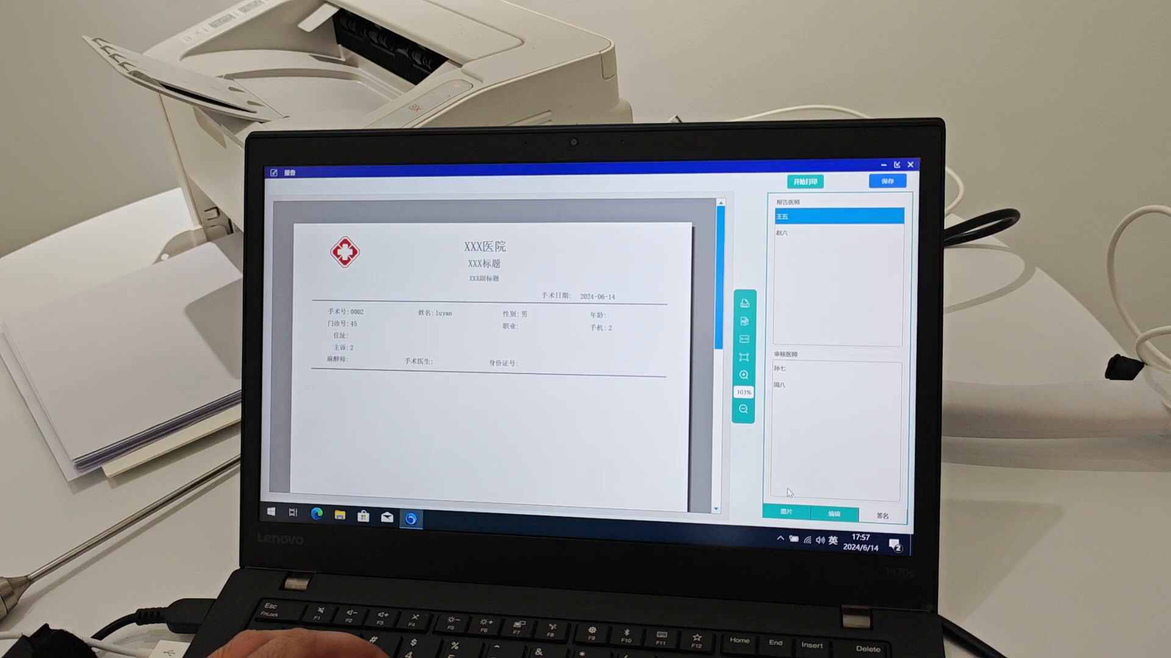
click(786, 513)
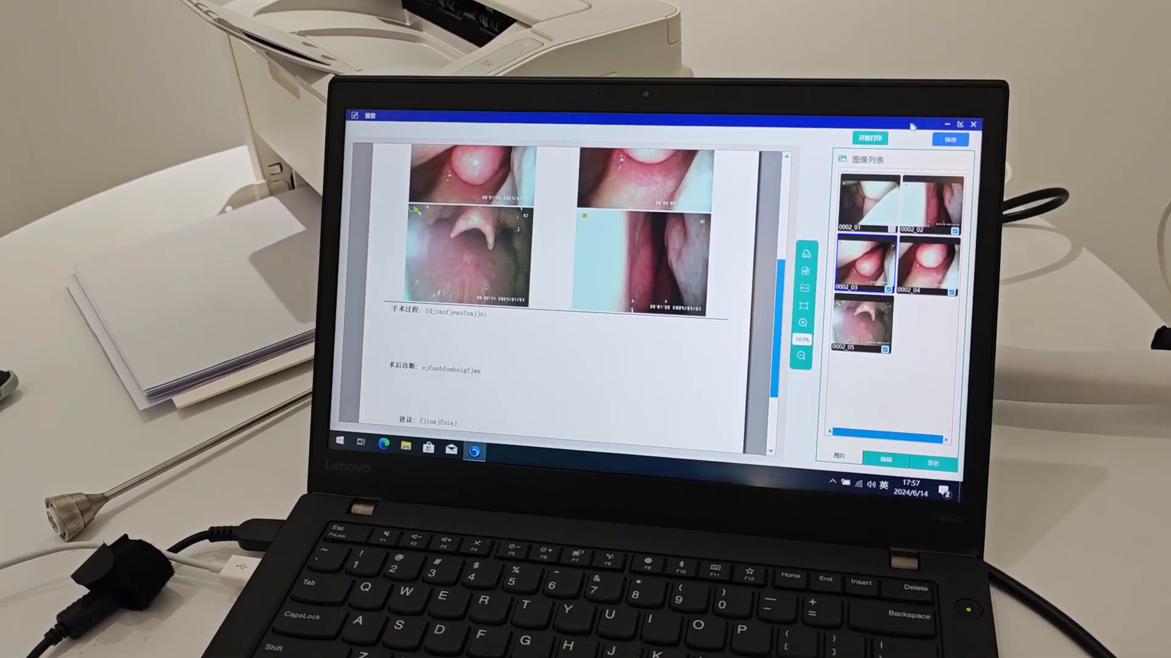
Start printing the report with the endoscope photos, bringing up the printer selection dialog
click(869, 139)
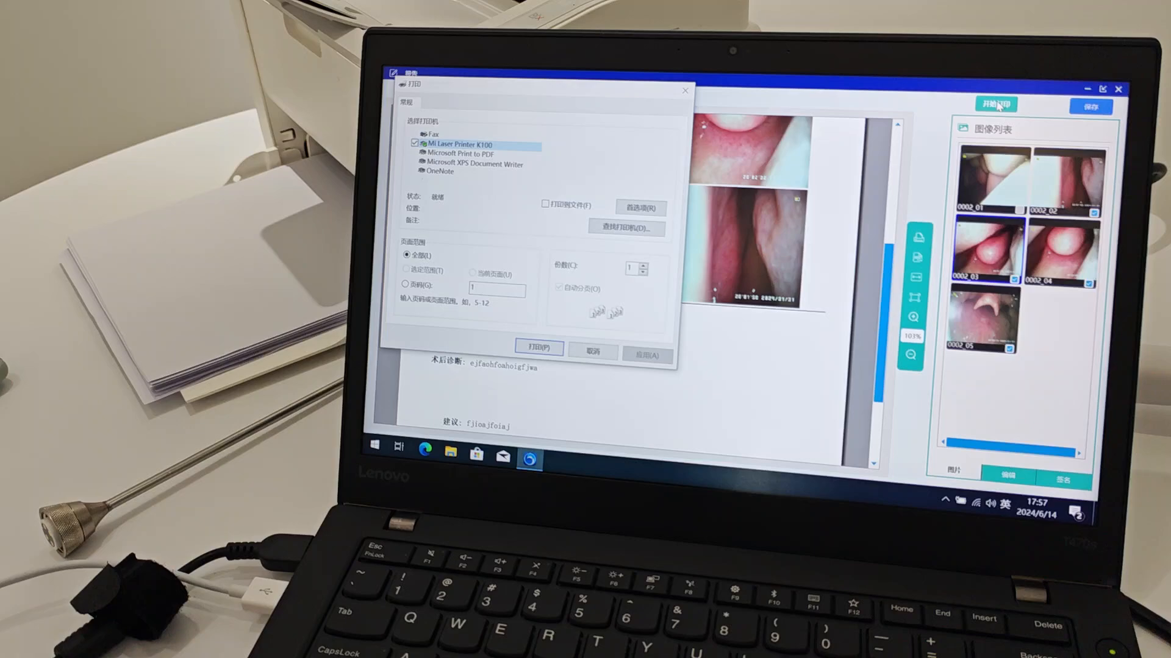